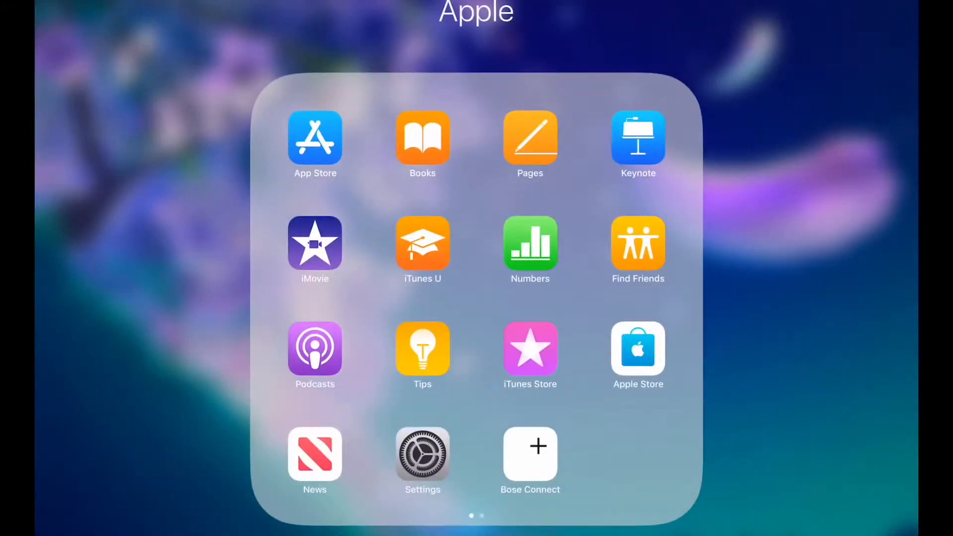
# - Launch the App Store from the Apple folder on the Home Screen
pyautogui.click(315, 138)
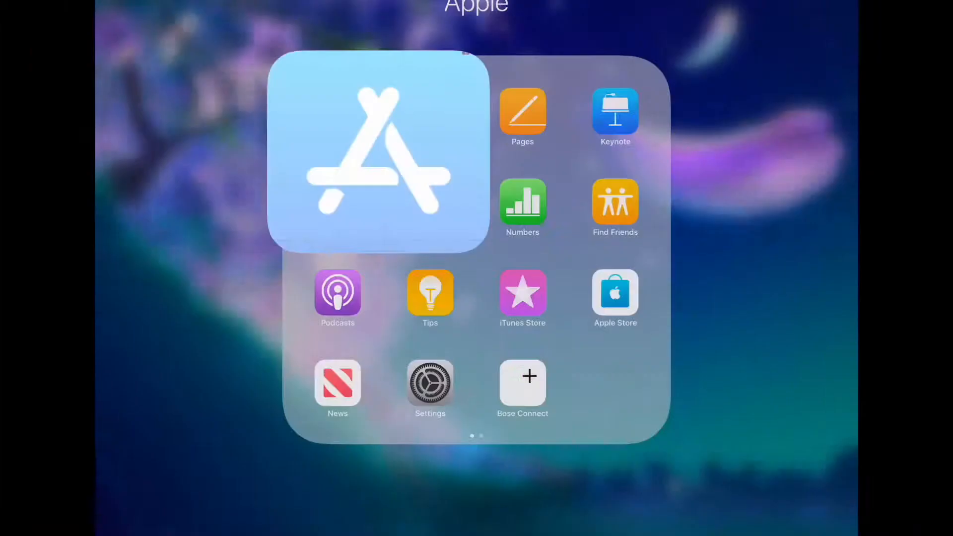
pyautogui.click(377, 159)
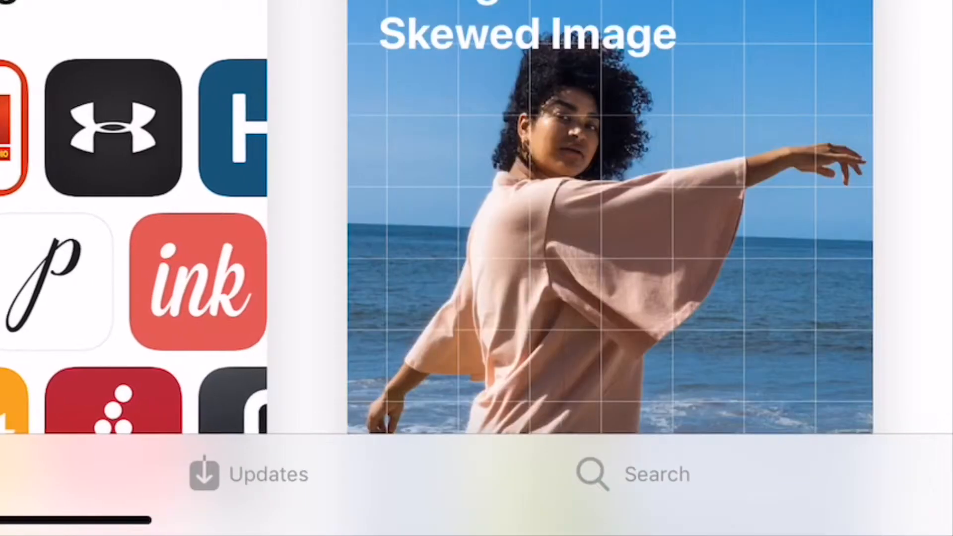
# - Search the App Store for 'Swift playgrounds' using the suggested query
pyautogui.click(652, 474)
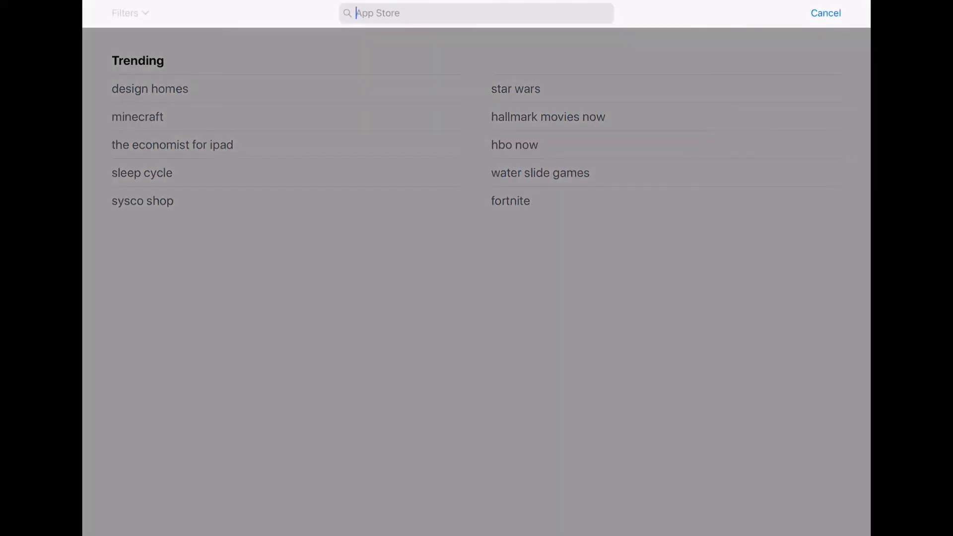
pyautogui.write('Swift playgrounds')
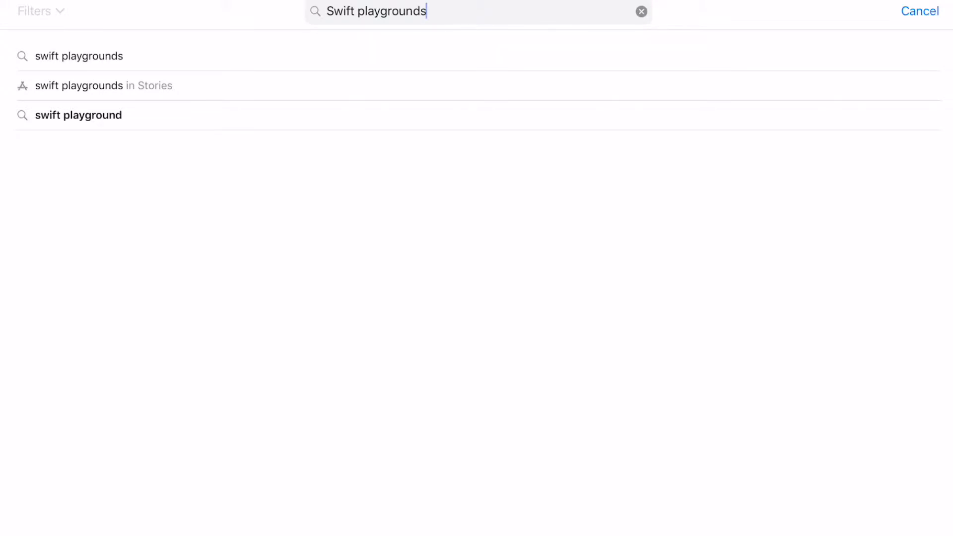
pyautogui.click(78, 55)
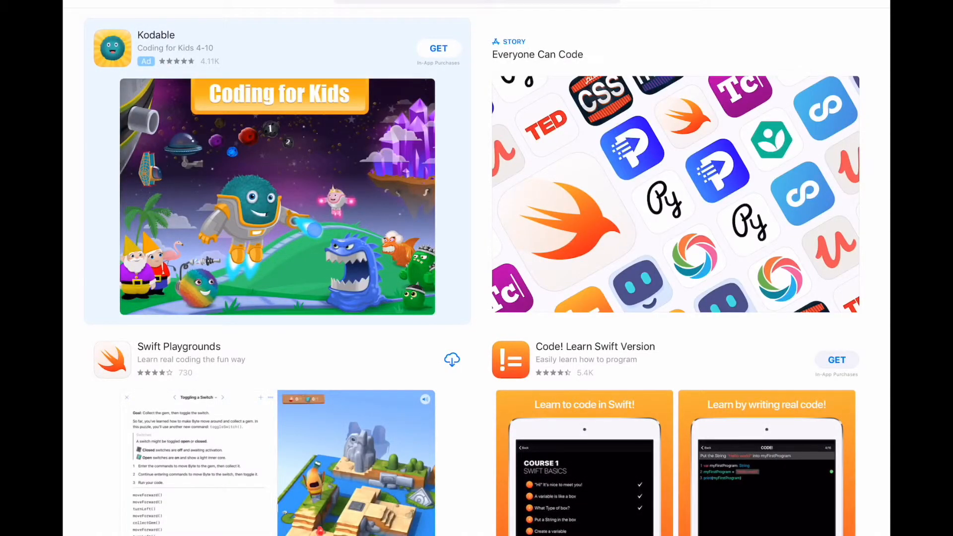
# - Open the Swift Playgrounds result's page and start its cloud download
pyautogui.scroll(-3)
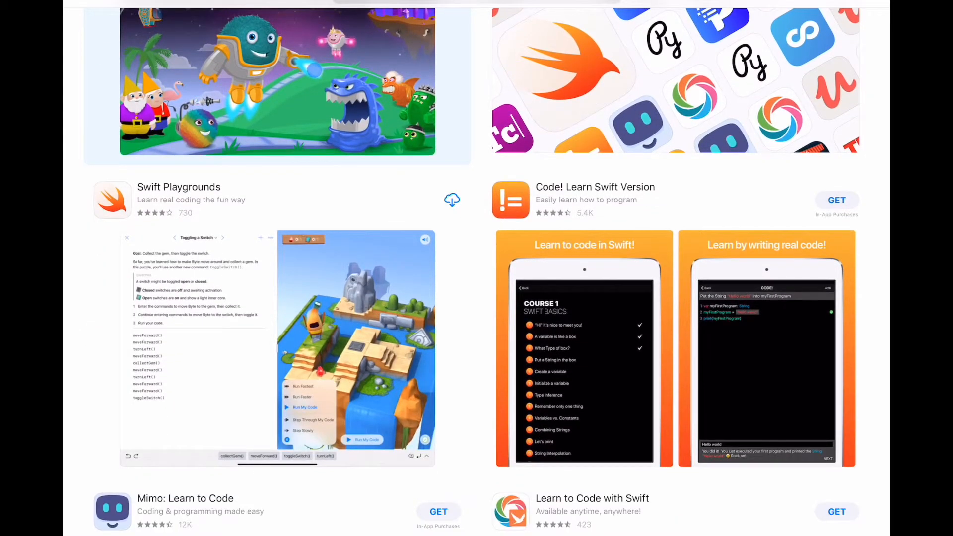
pyautogui.click(179, 187)
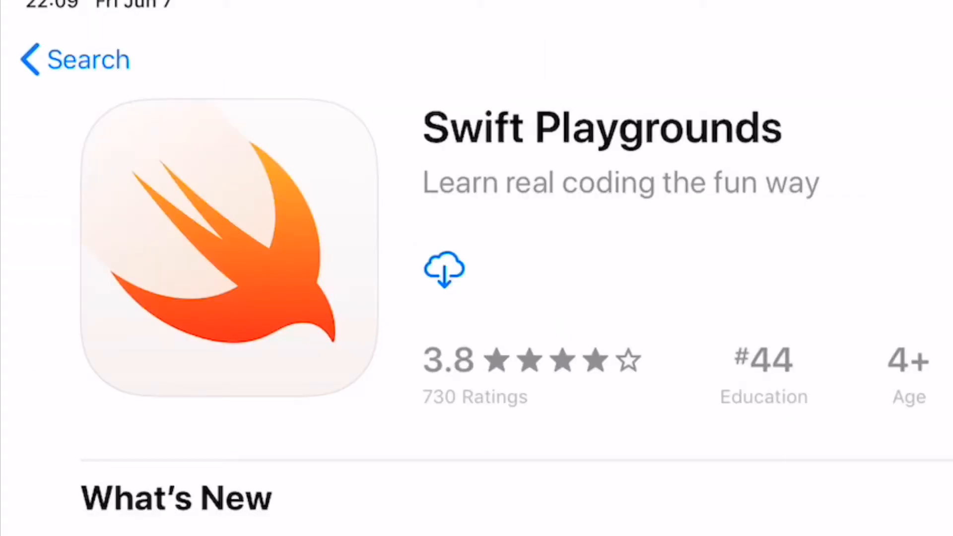
pyautogui.click(443, 269)
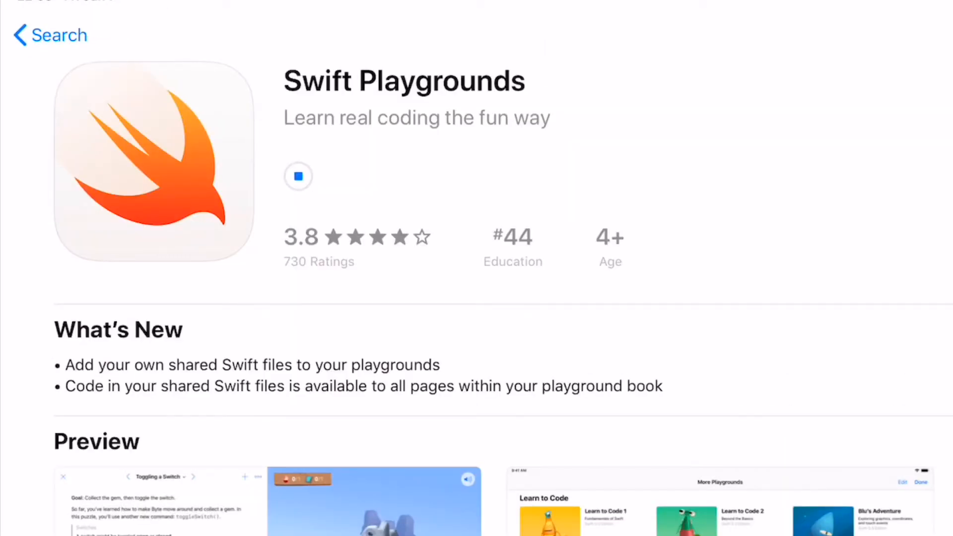